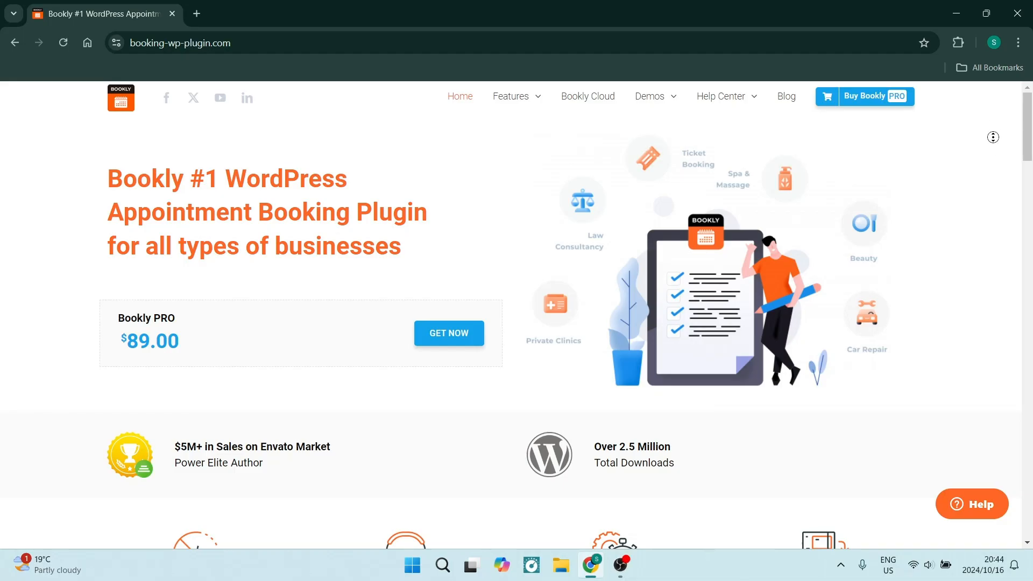
{"action": "scroll", "scroll_direction": "down", "scroll_amount": 3}
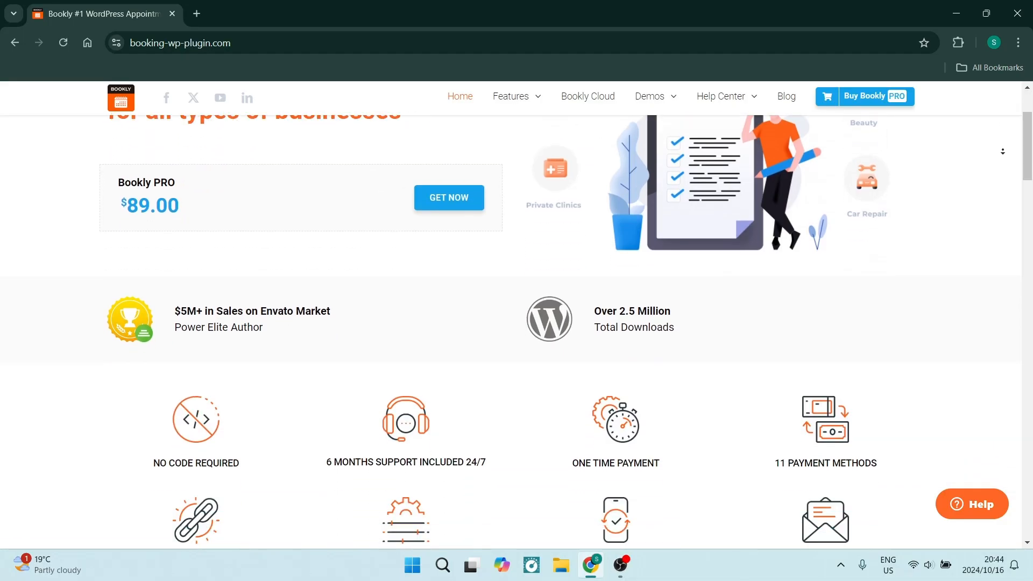
{"action": "scroll", "scroll_direction": "down", "scroll_amount": 3}
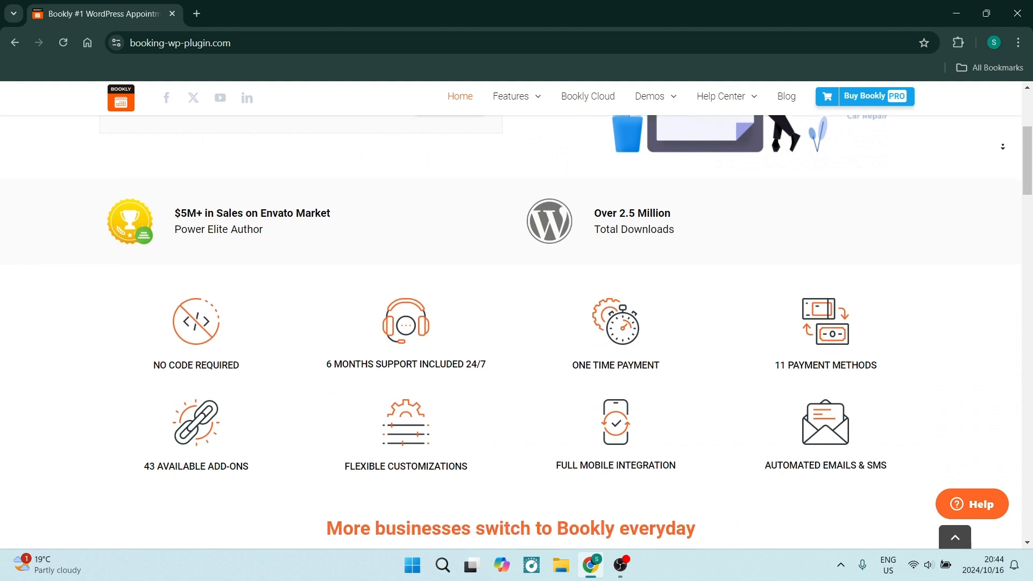
{"action": "scroll", "scroll_direction": "down", "scroll_amount": 3}
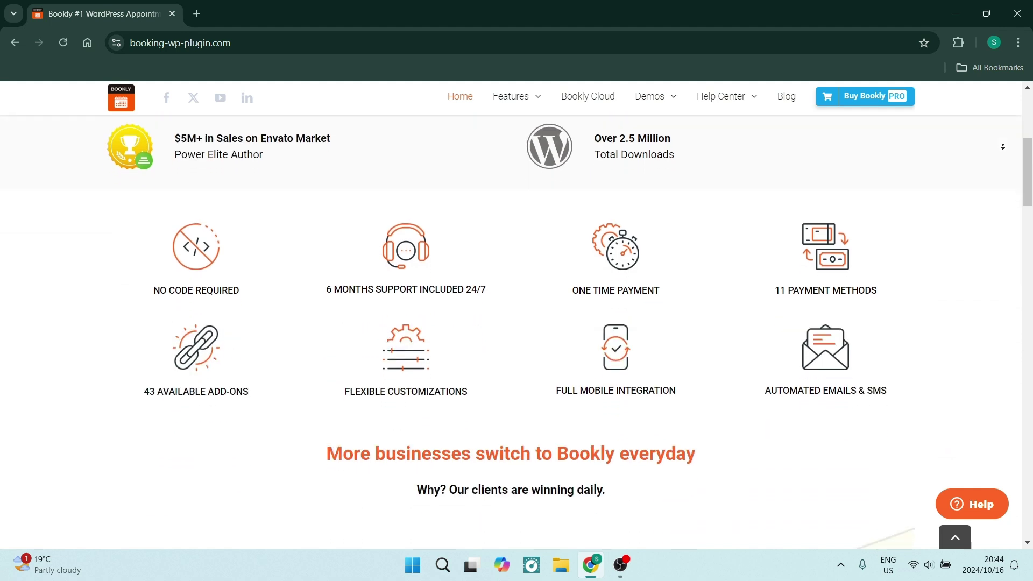
{"action": "scroll", "scroll_direction": "down", "scroll_amount": 3}
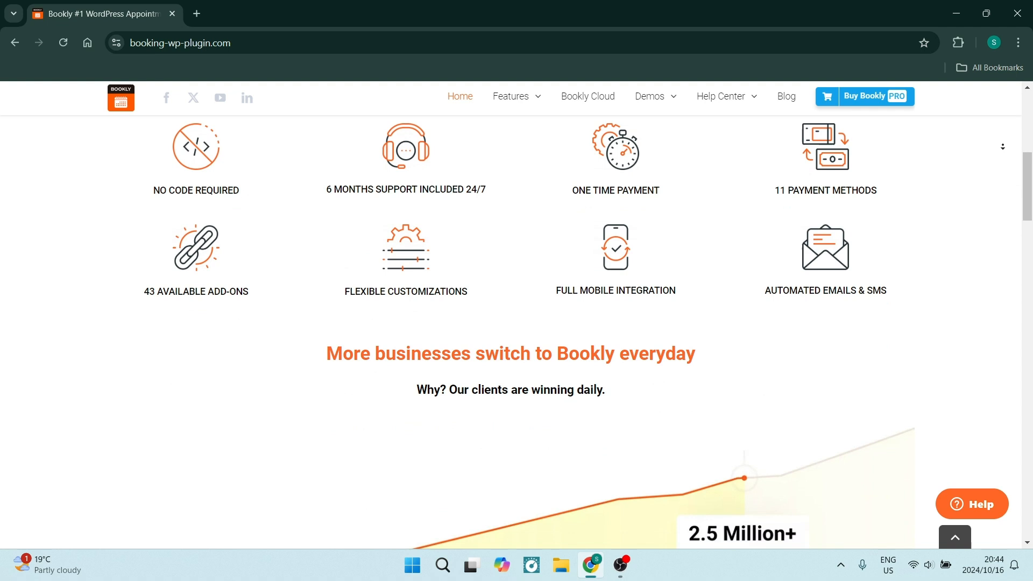
{"action": "scroll", "scroll_direction": "down", "scroll_amount": 3}
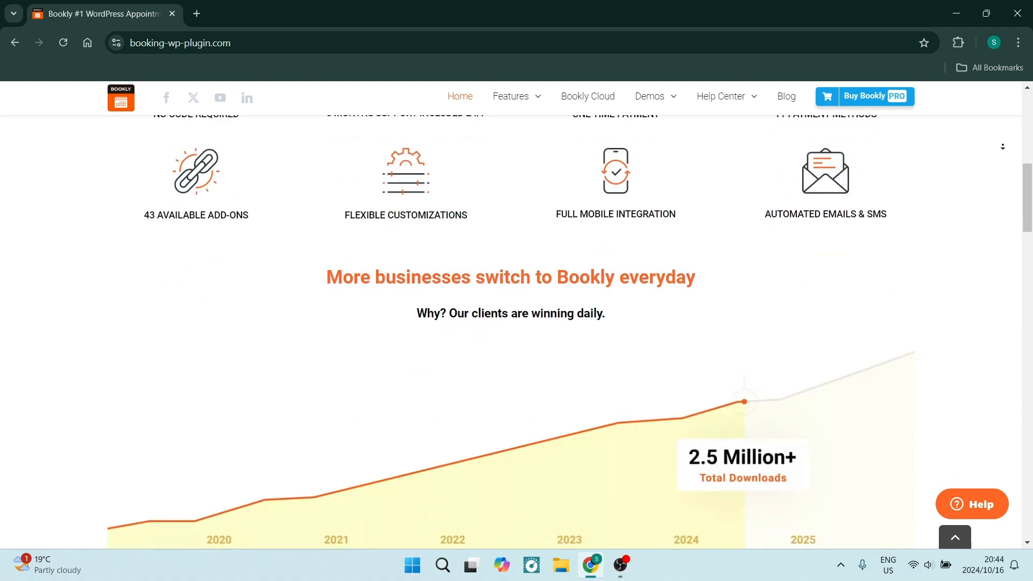
{"action": "scroll", "scroll_direction": "down", "scroll_amount": 3}
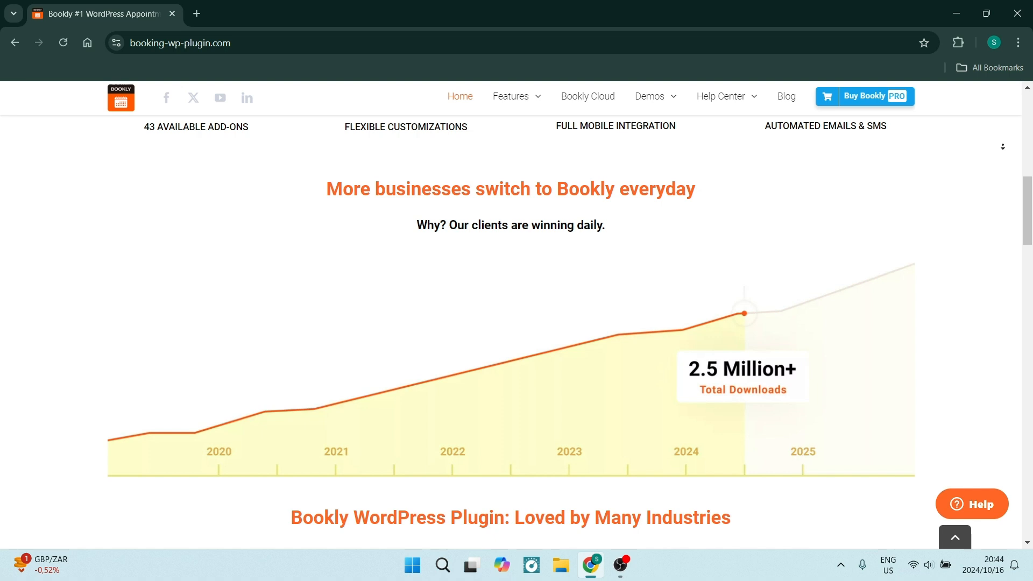
{"action": "scroll", "scroll_direction": "down", "scroll_amount": 3}
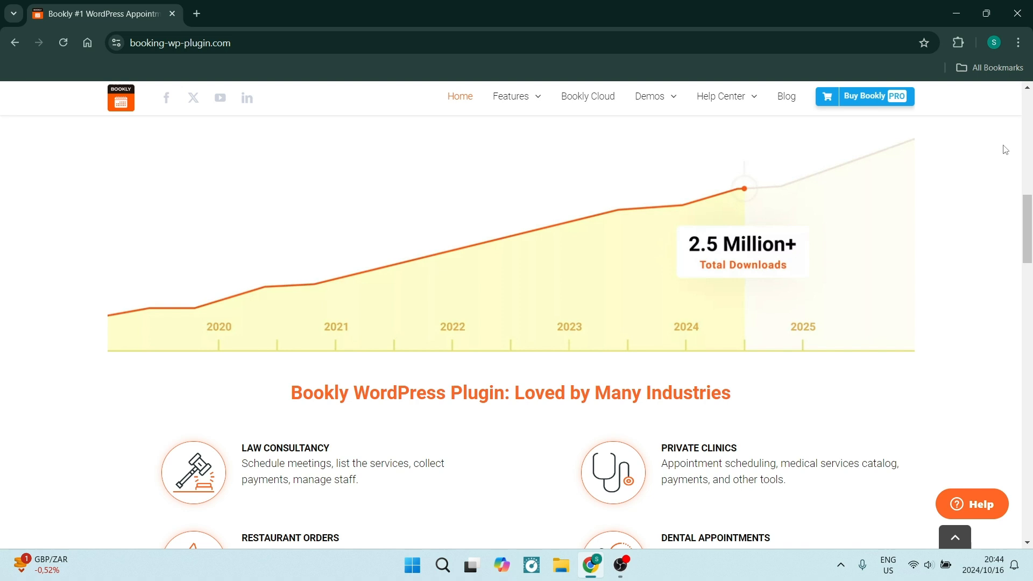
{"action": "scroll", "scroll_direction": "down", "scroll_amount": 3}
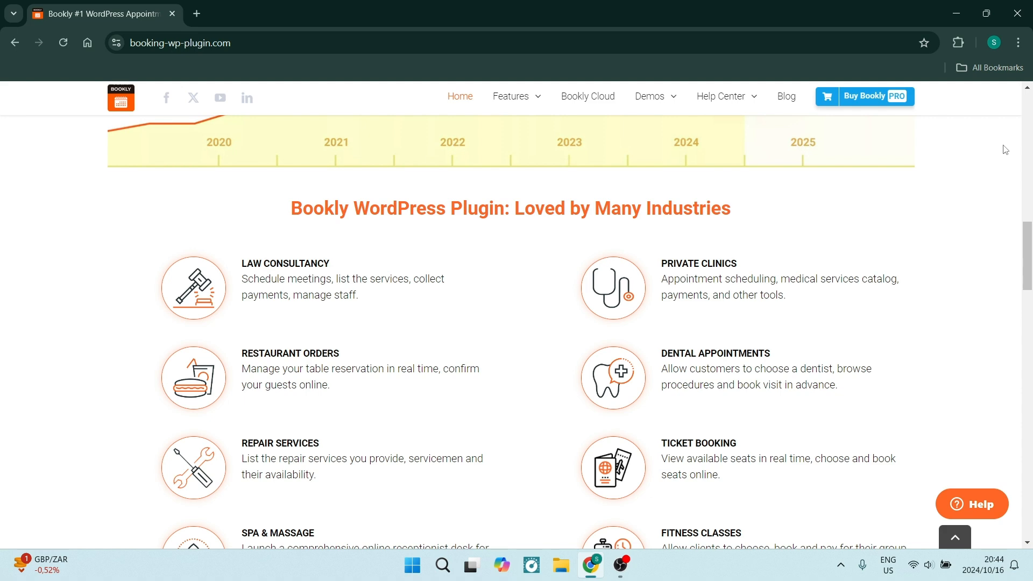
{"action": "scroll", "scroll_direction": "down", "scroll_amount": 3}
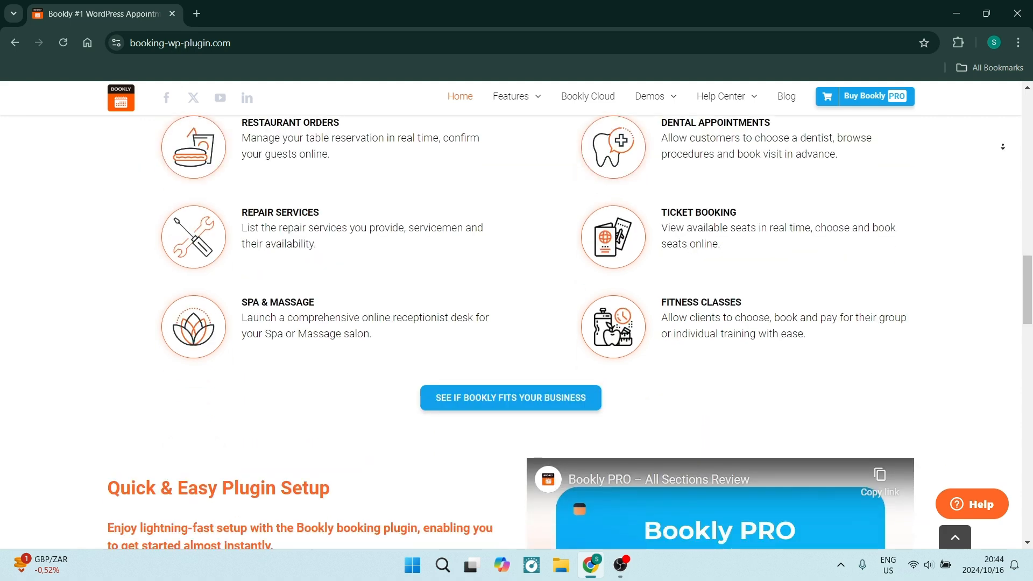
{"action": "scroll", "scroll_direction": "down", "scroll_amount": 3}
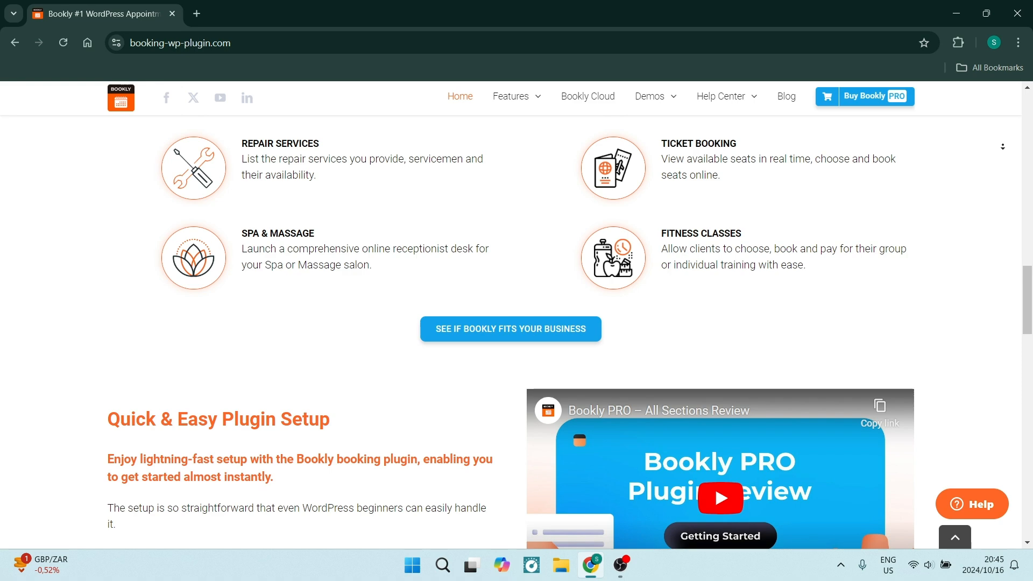
{"action": "scroll", "scroll_direction": "down", "scroll_amount": 3}
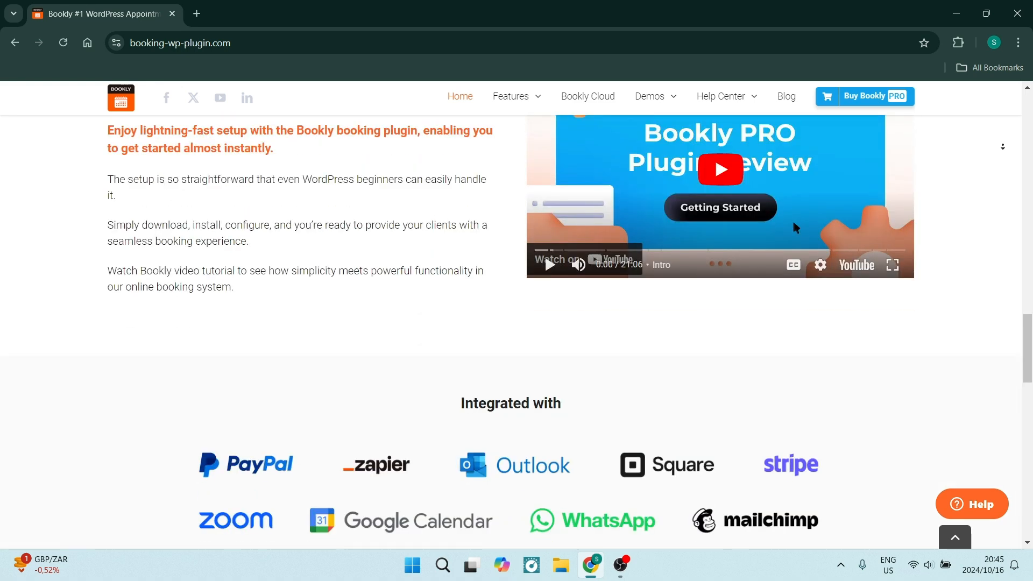
{"action": "scroll", "scroll_direction": "down", "scroll_amount": 3}
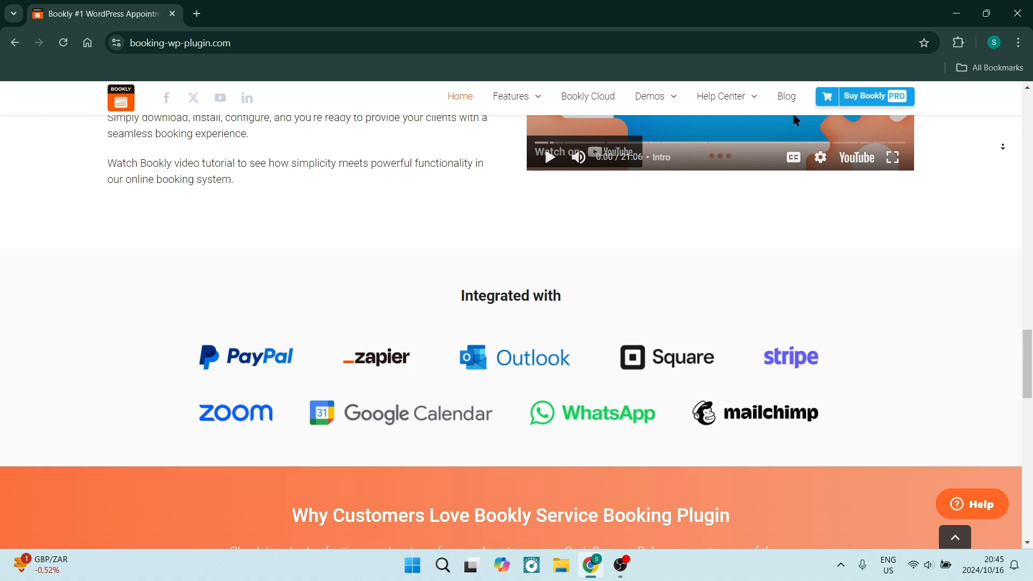
{"action": "scroll", "scroll_direction": "down", "scroll_amount": 3}
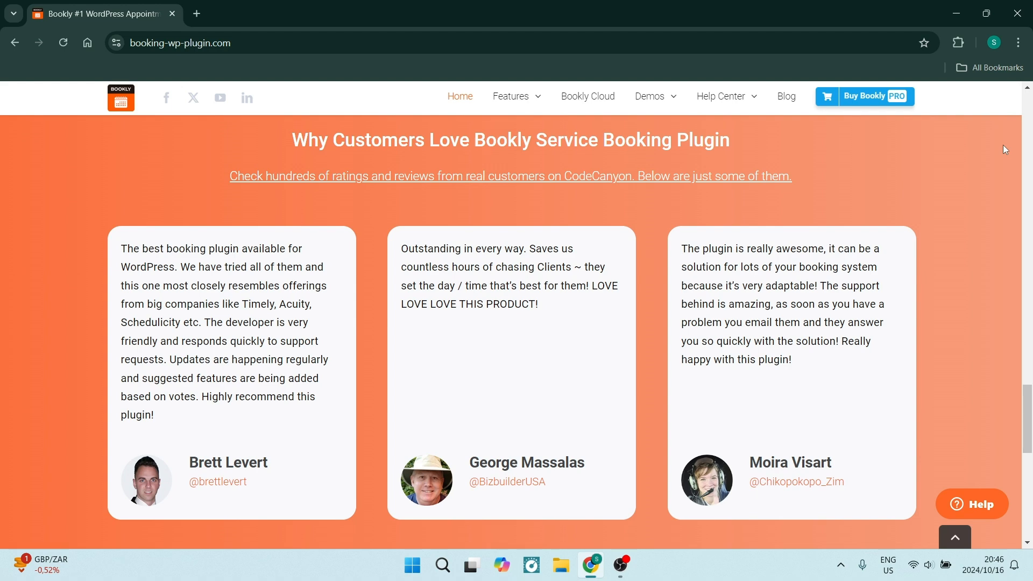
{"action": "scroll", "scroll_direction": "up", "scroll_amount": 3}
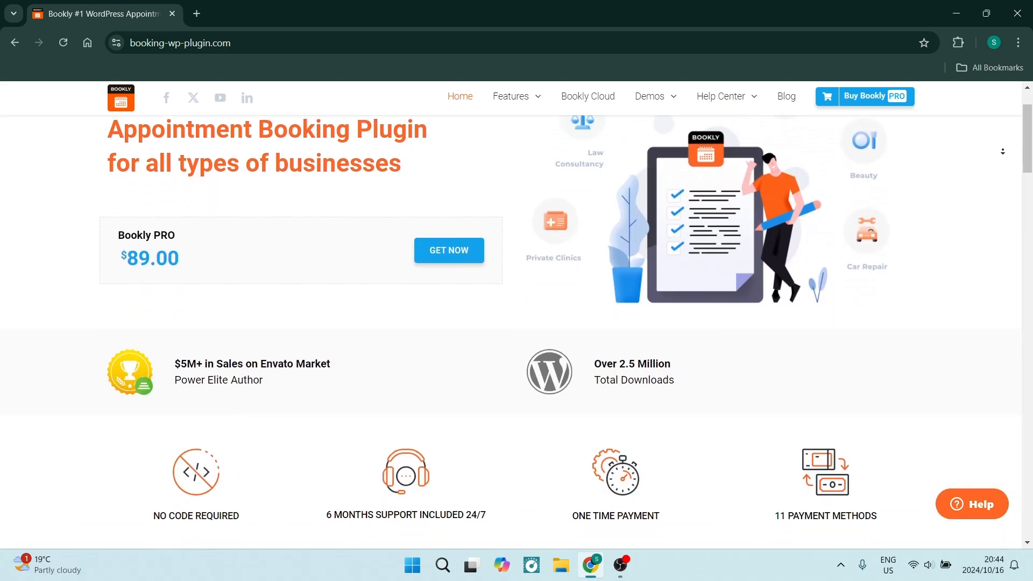
{"action": "scroll", "scroll_direction": "down", "scroll_amount": 3}
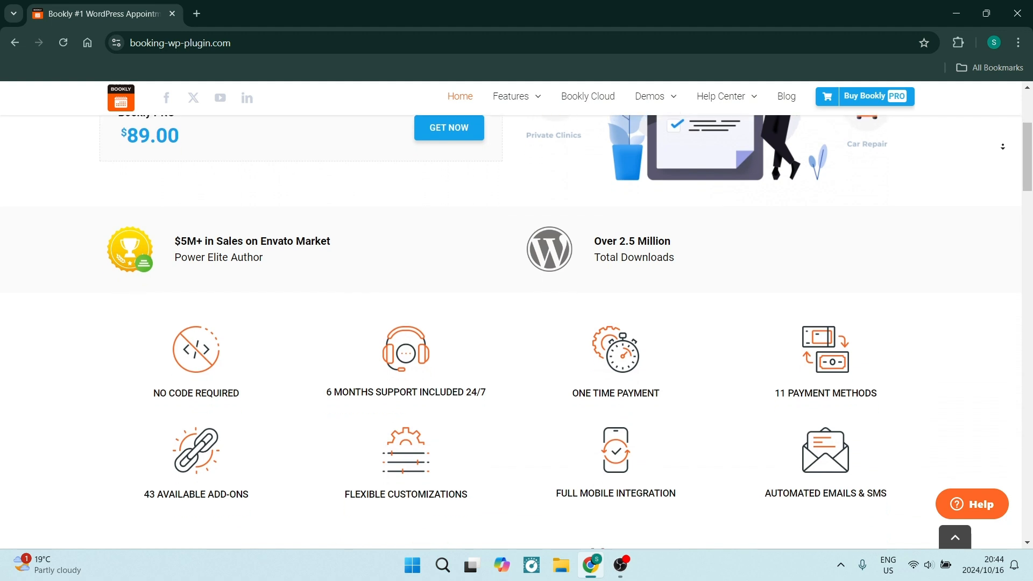
{"action": "scroll", "scroll_direction": "down", "scroll_amount": 3}
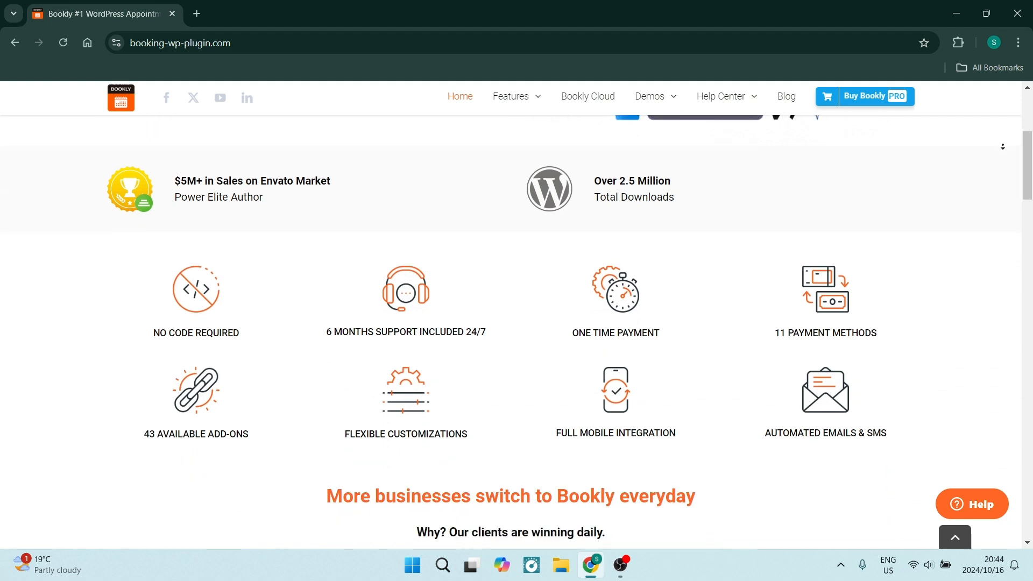
{"action": "scroll", "scroll_direction": "down", "scroll_amount": 3}
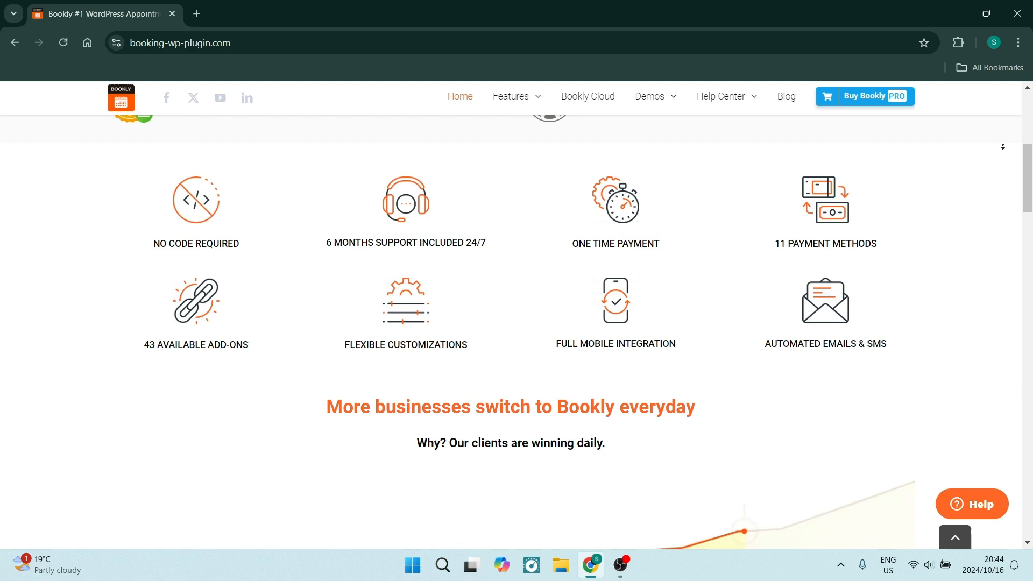
{"action": "scroll", "scroll_direction": "down", "scroll_amount": 3}
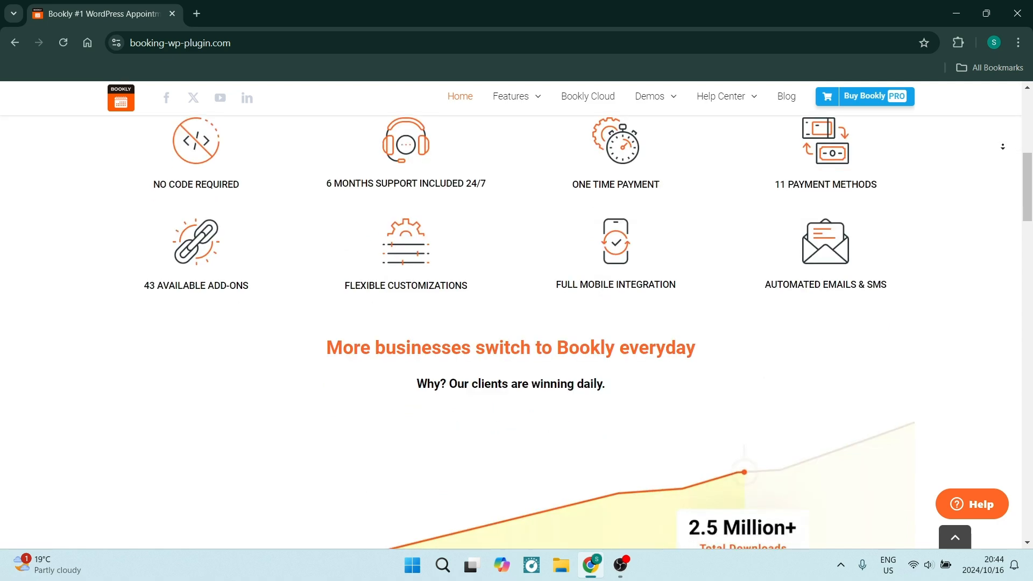
{"action": "scroll", "scroll_direction": "down", "scroll_amount": 3}
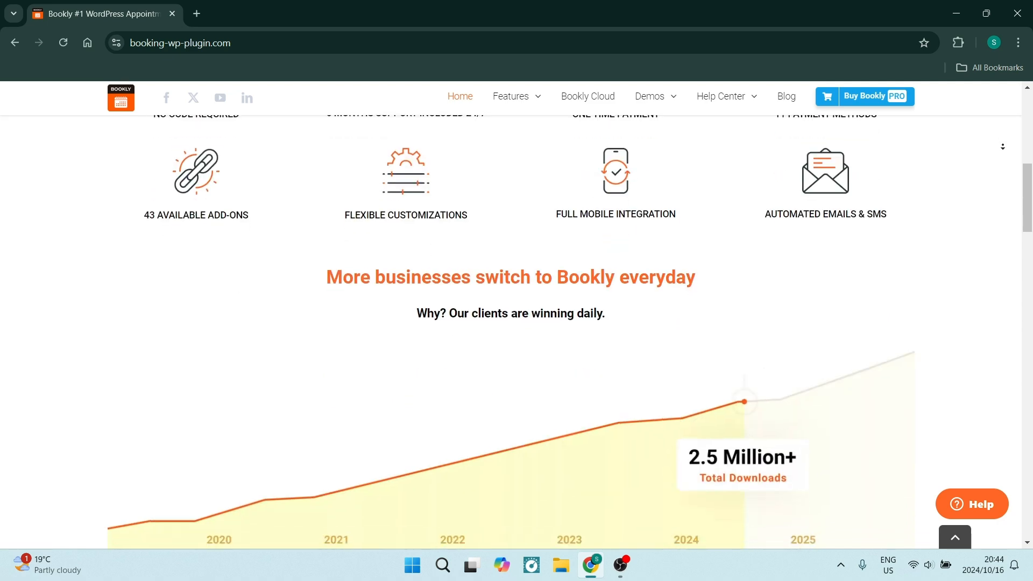
{"action": "scroll", "scroll_direction": "down", "scroll_amount": 3}
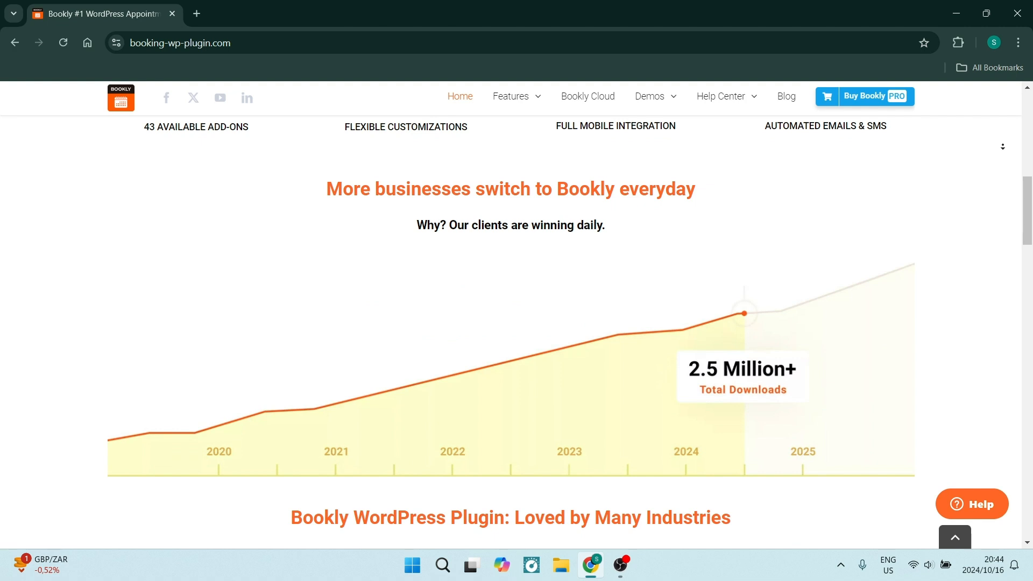
{"action": "scroll", "scroll_direction": "down", "scroll_amount": 3}
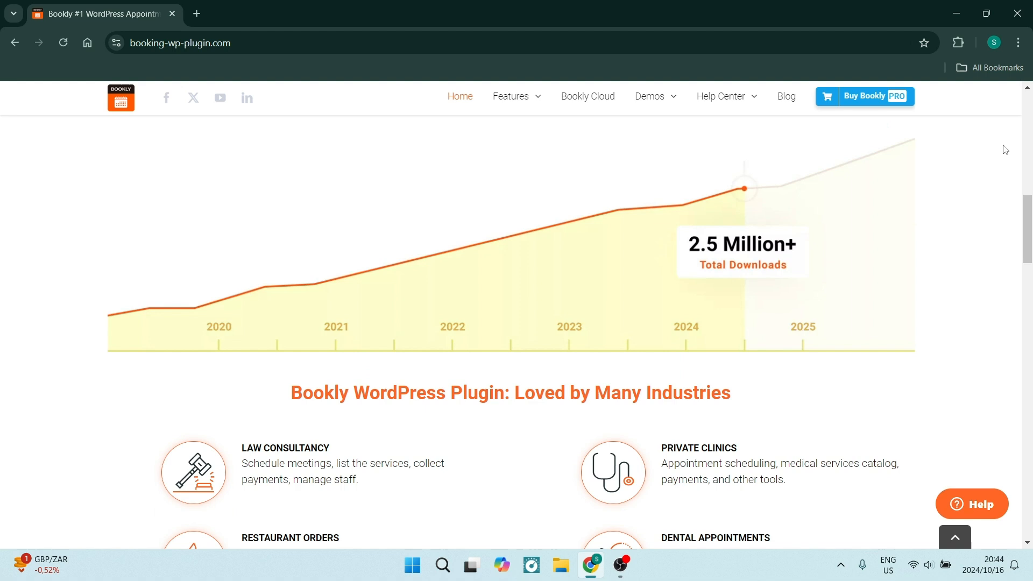
{"action": "scroll", "scroll_direction": "down", "scroll_amount": 3}
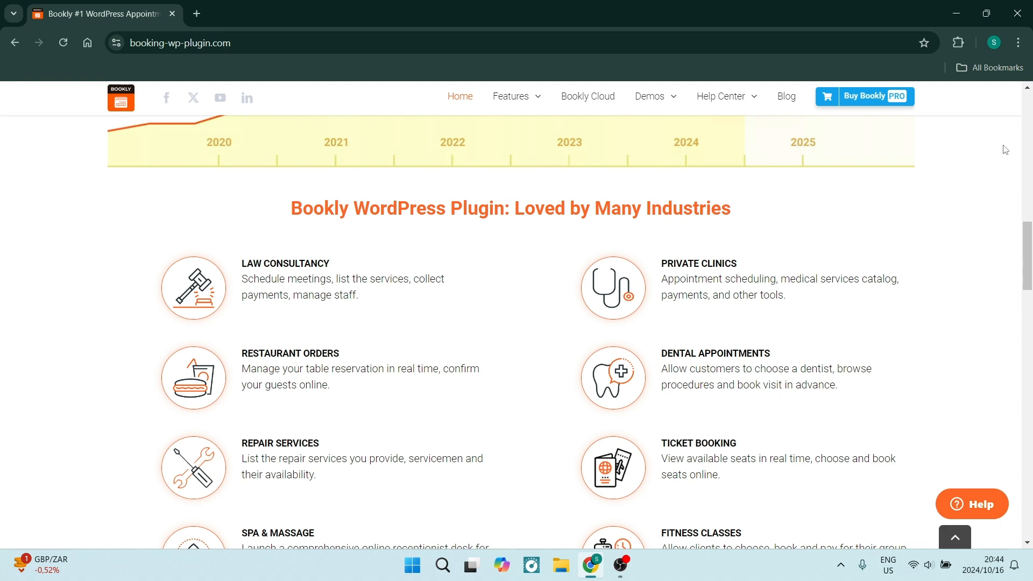
{"action": "scroll", "scroll_direction": "down", "scroll_amount": 3}
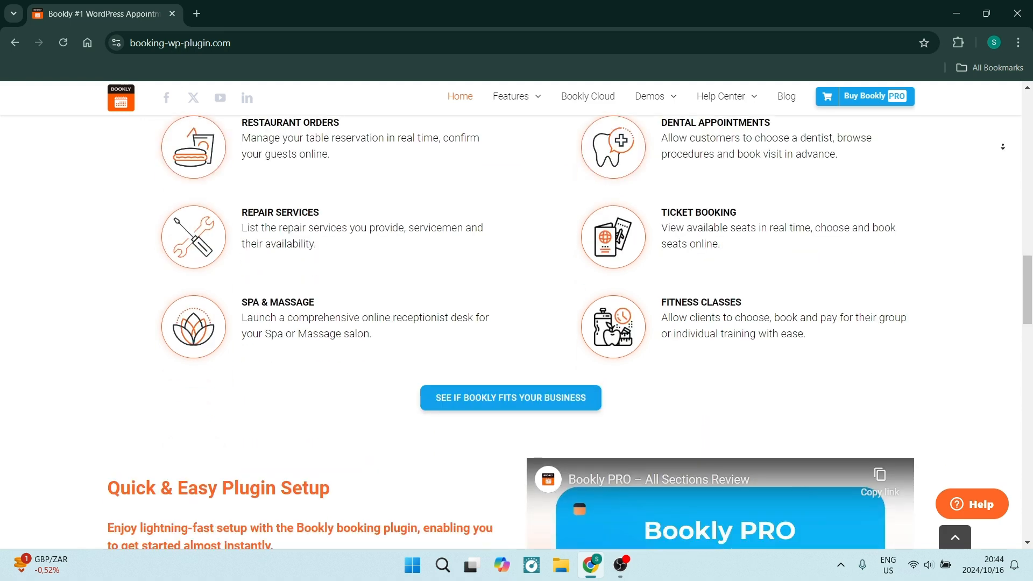
{"action": "scroll", "scroll_direction": "down", "scroll_amount": 3}
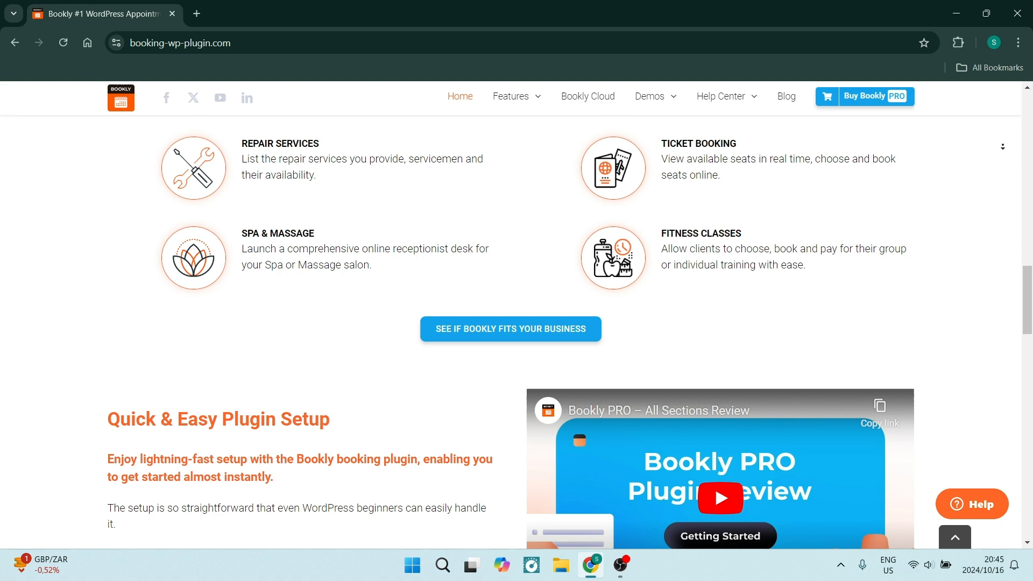
{"action": "scroll", "scroll_direction": "down", "scroll_amount": 3}
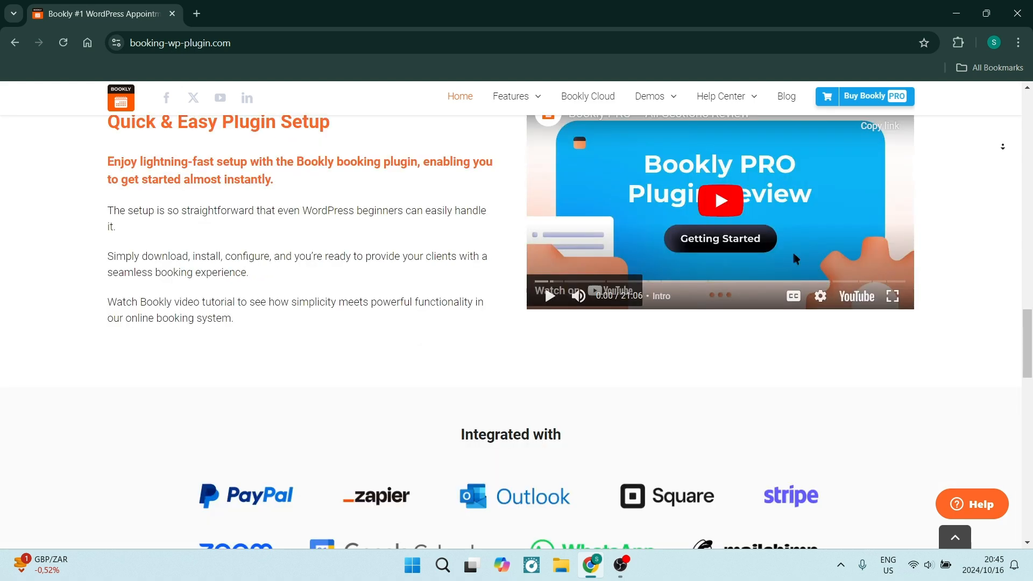
{"action": "scroll", "scroll_direction": "down", "scroll_amount": 3}
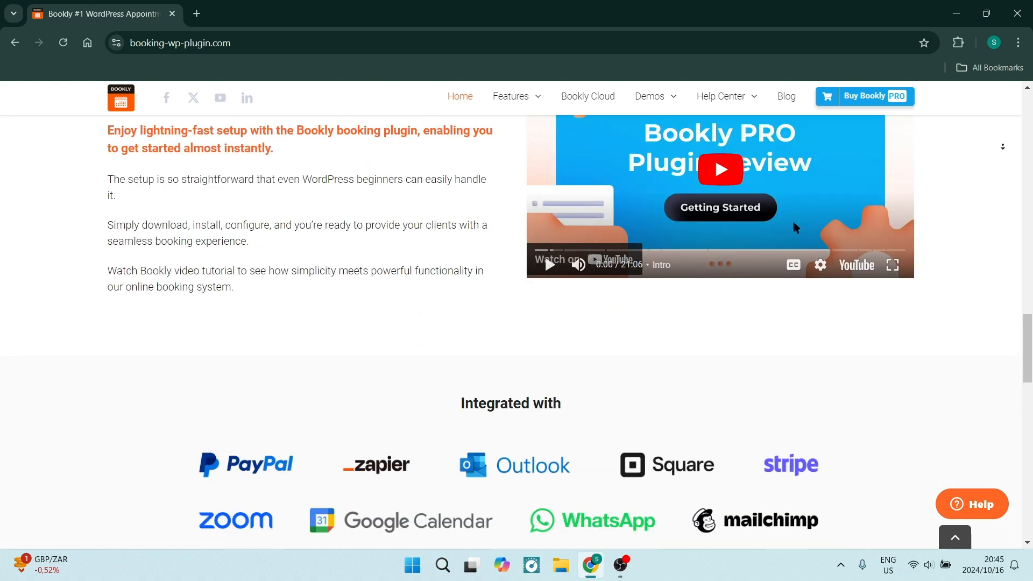
{"action": "scroll", "scroll_direction": "down", "scroll_amount": 3}
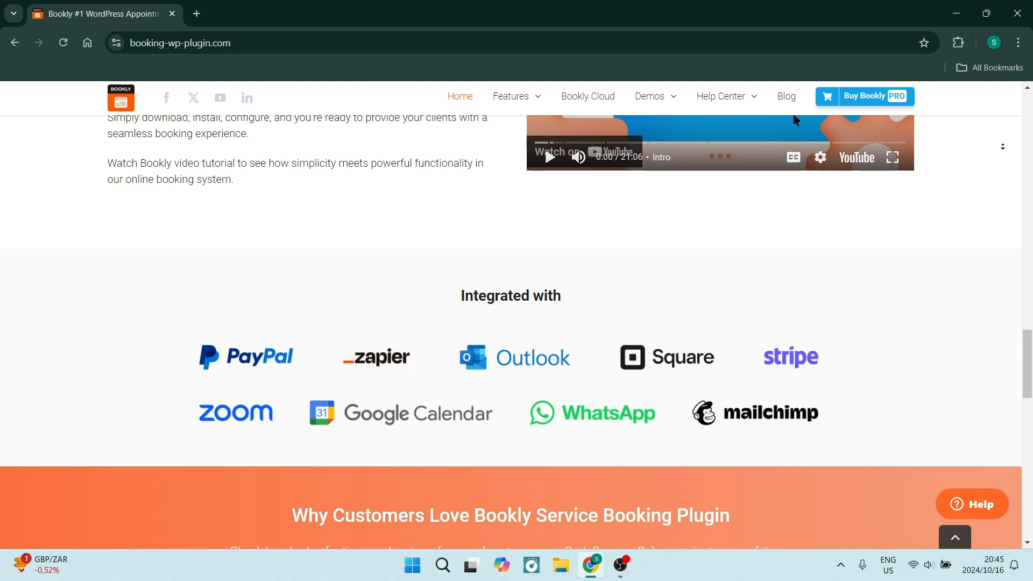
{"action": "scroll", "scroll_direction": "down", "scroll_amount": 3}
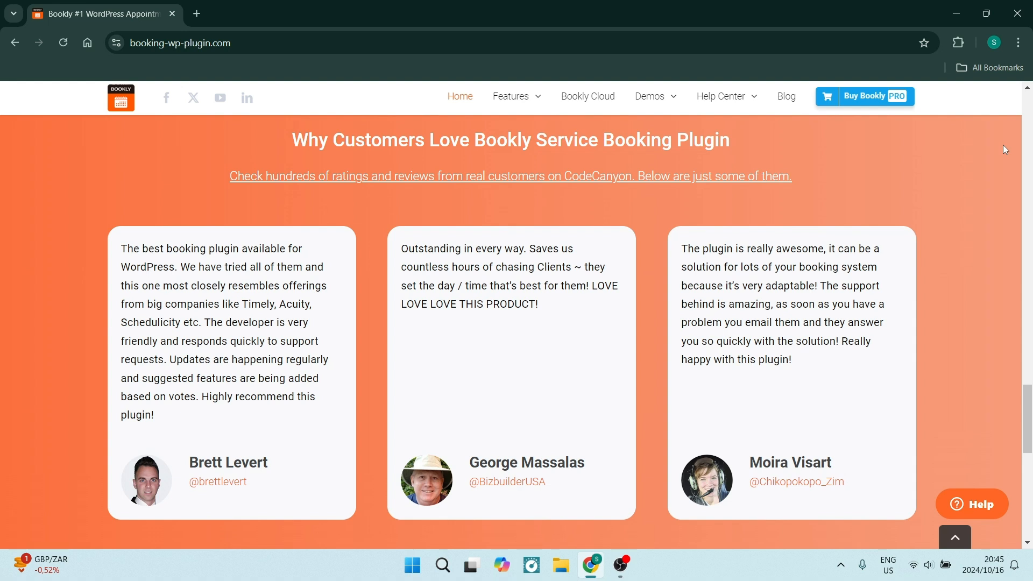